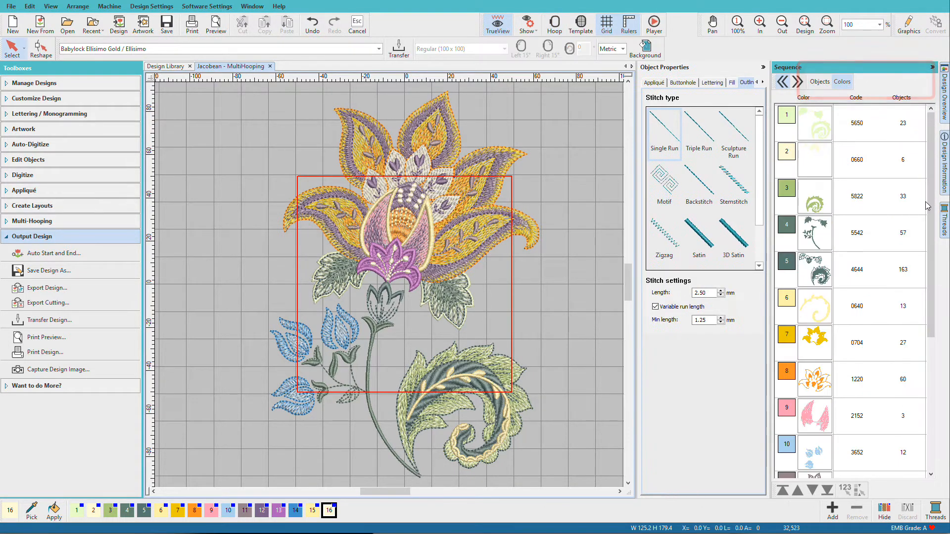
- Collapse the Output Design toolbox so the full list of tool groups shows
scroll("down", 3)
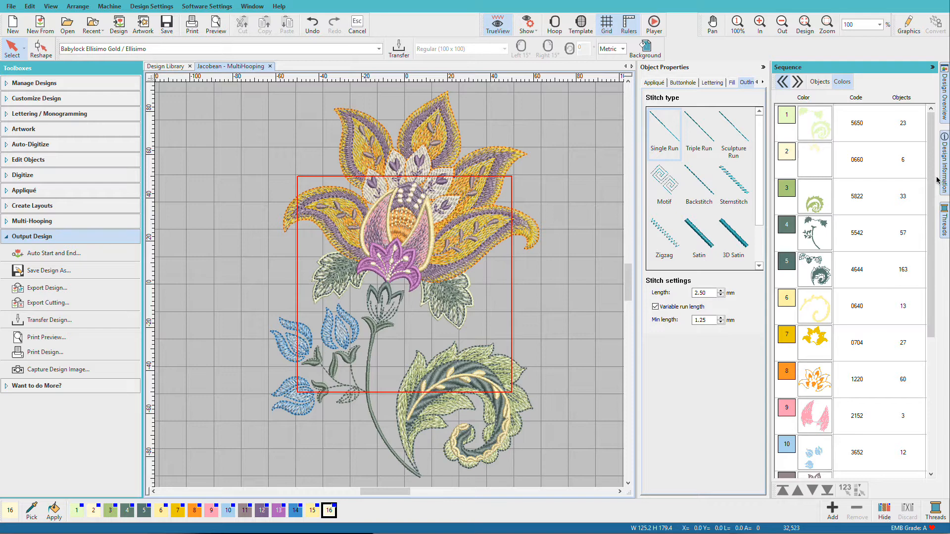
left_click(33, 237)
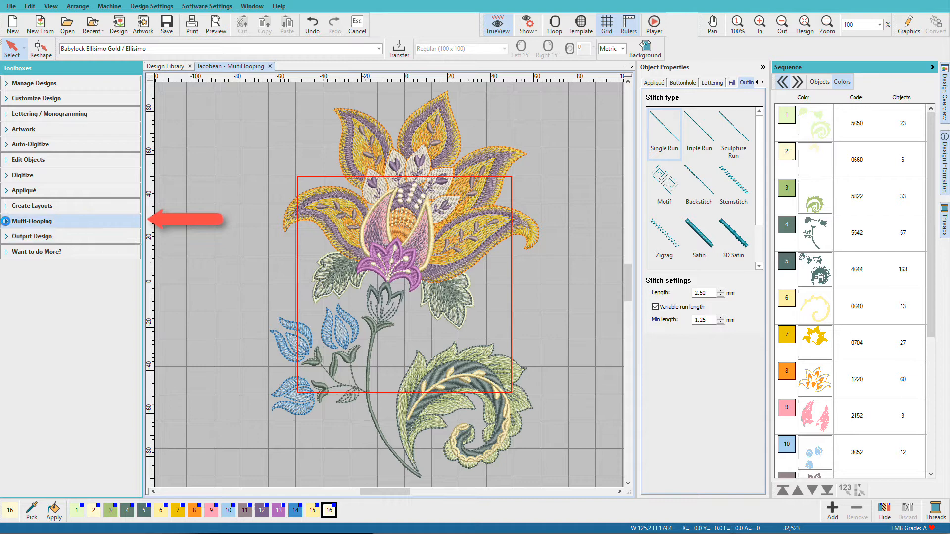
- Start multi-hooping with a Regular (100 x 100) hoop over the Jacobean flower
left_click(33, 221)
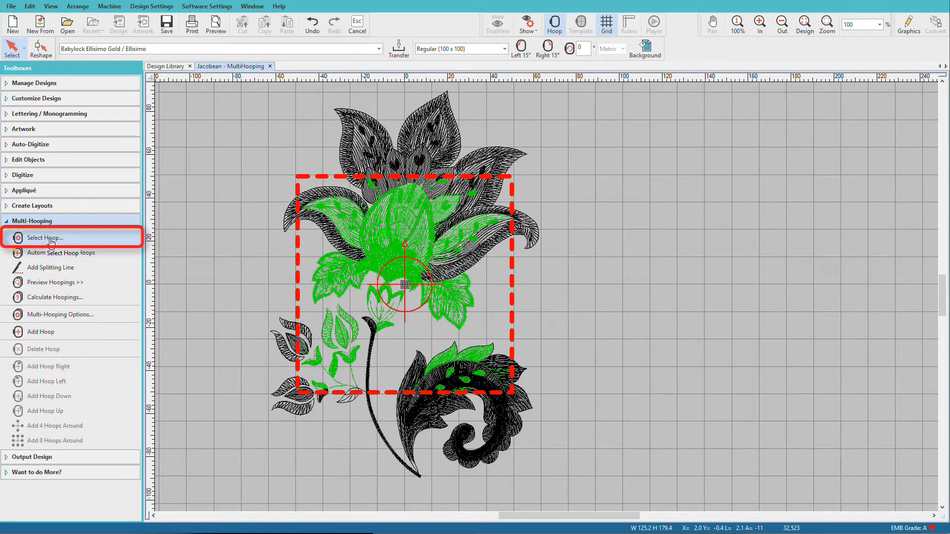
left_click(44, 238)
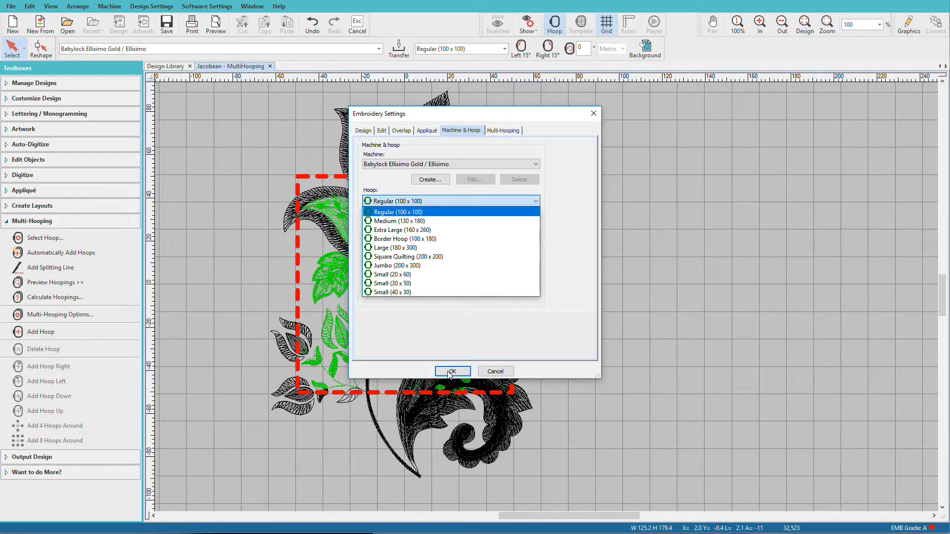
left_click(451, 372)
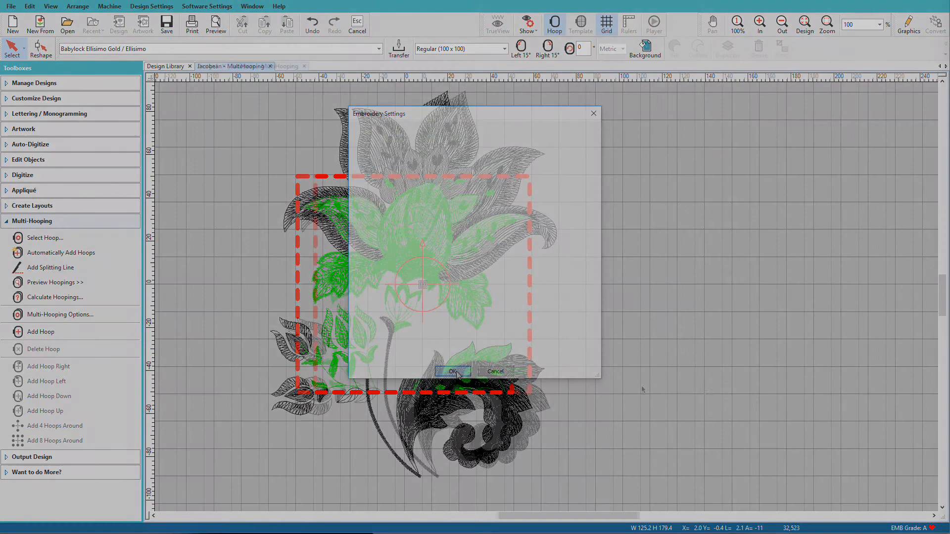
left_click(451, 372)
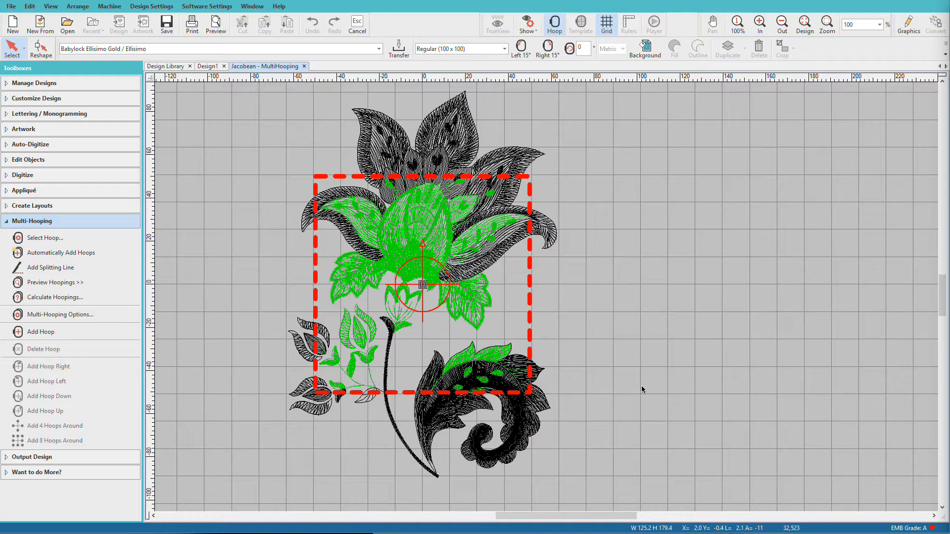
left_click(50, 267)
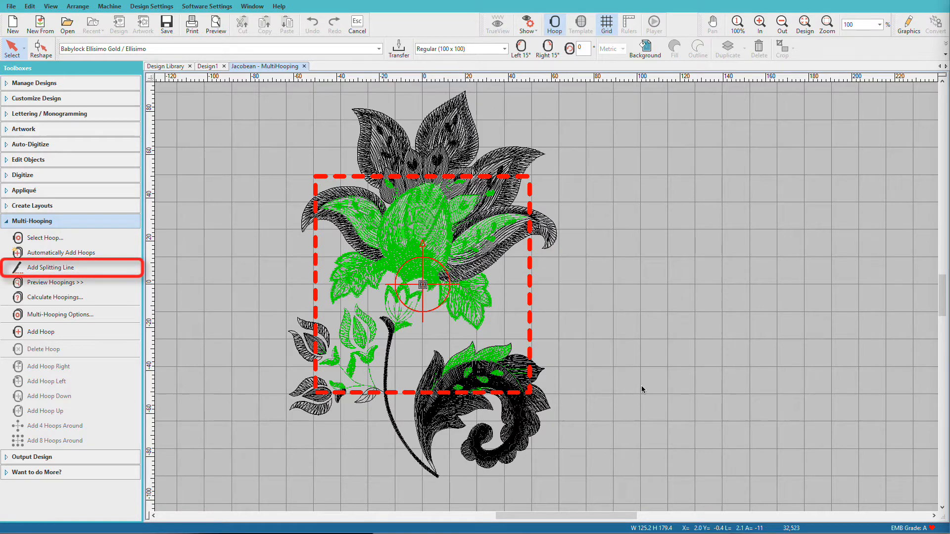
left_click(52, 267)
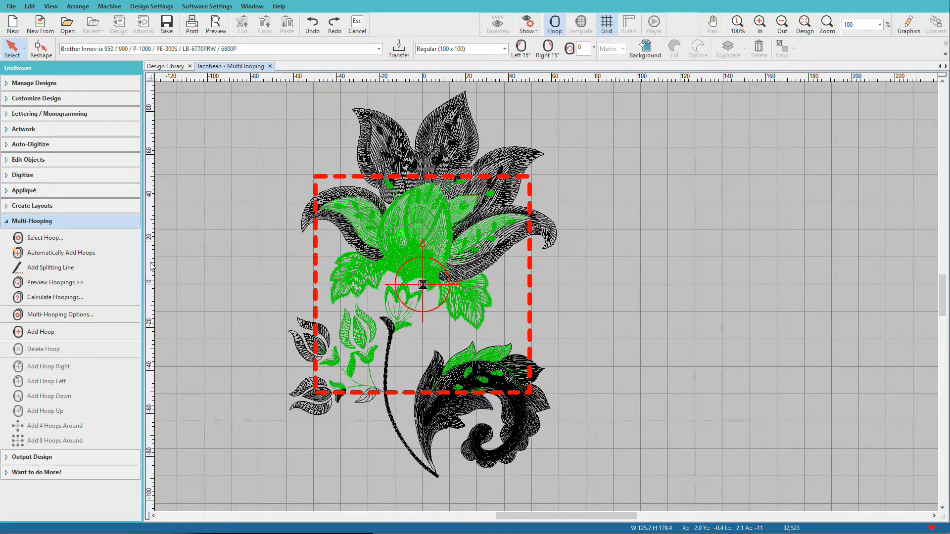
mouse_move(61, 253)
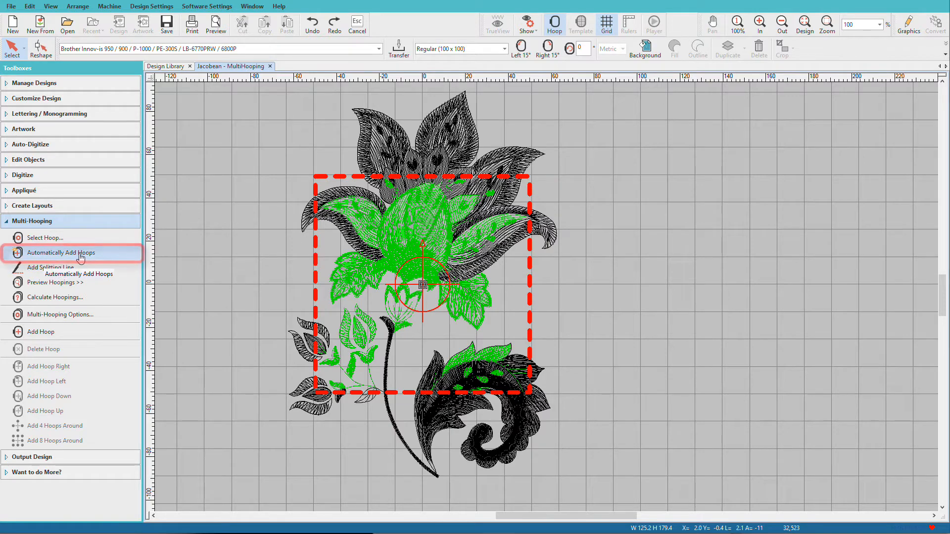
mouse_move(97, 256)
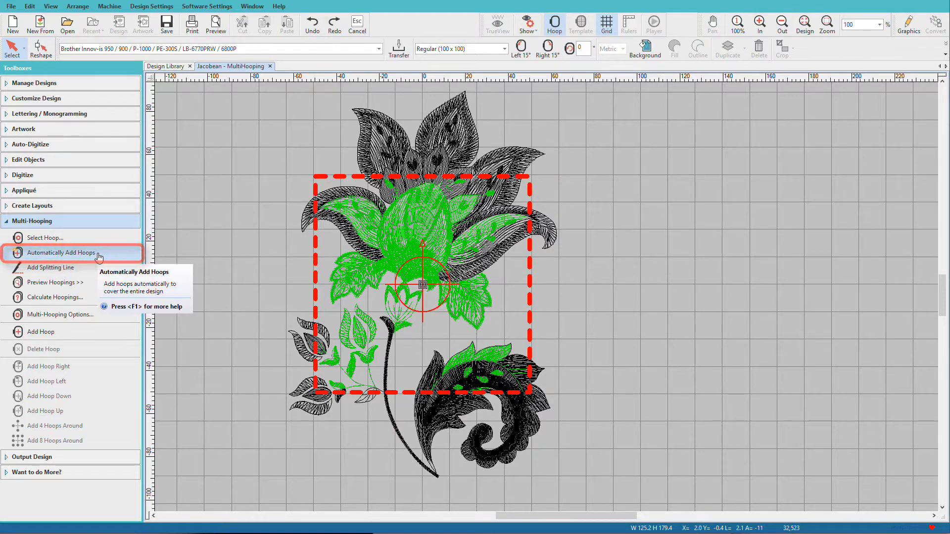
- Automatically add hoops to cover the whole flower, confirming five hoopings
left_click(60, 253)
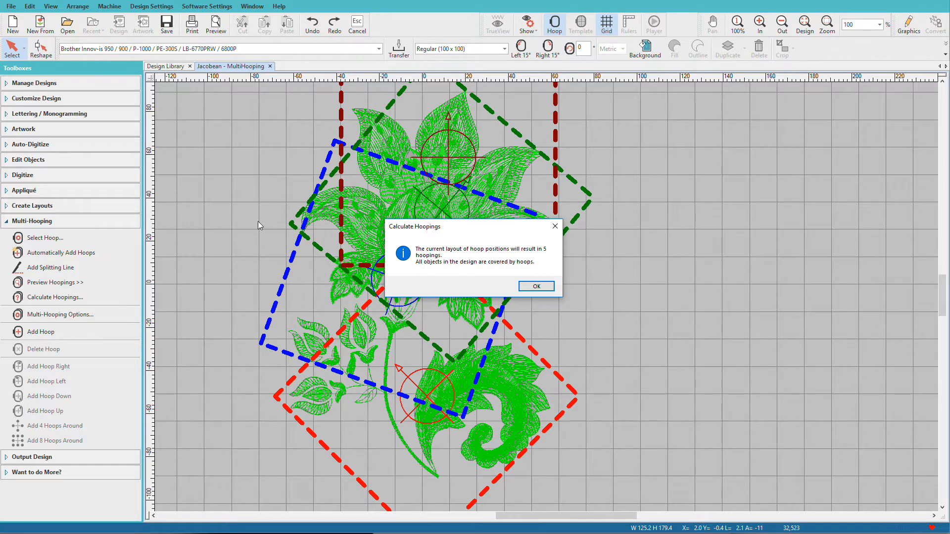
left_click(535, 286)
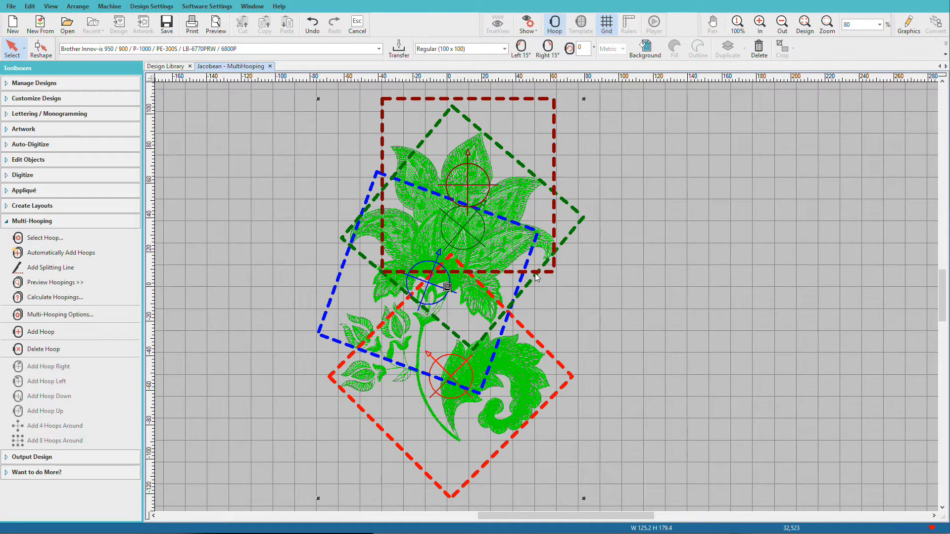
mouse_move(47, 282)
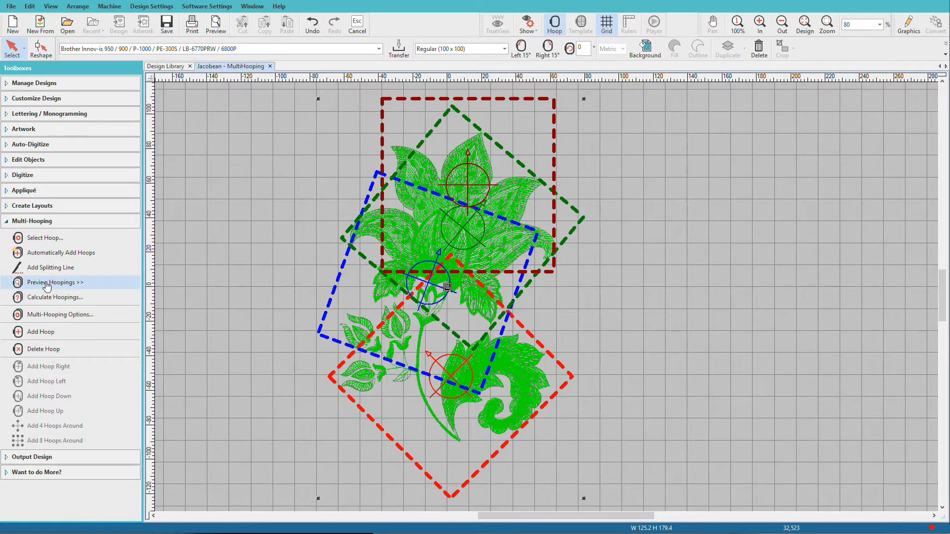
- Show the Preview Hoopings panel and browse hoopings 1 to 4
left_click(55, 282)
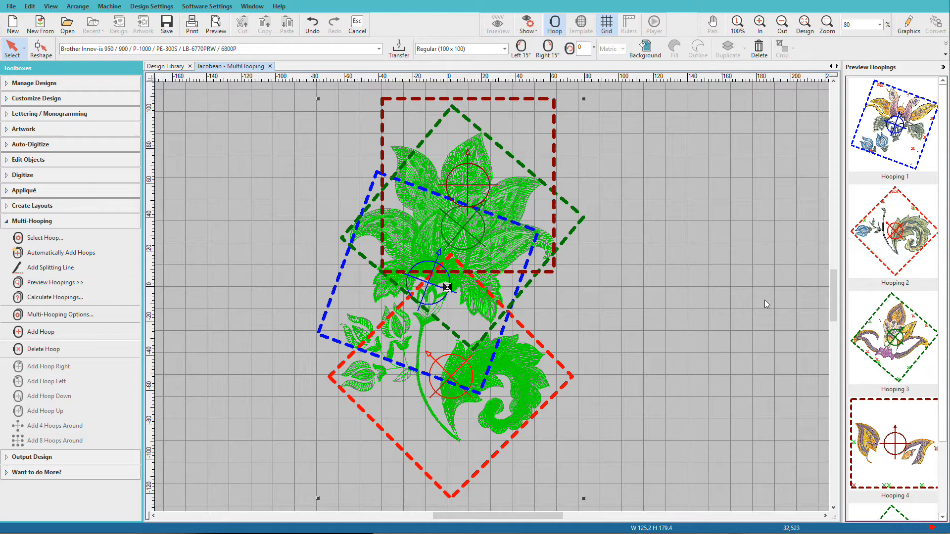
scroll("down", 3)
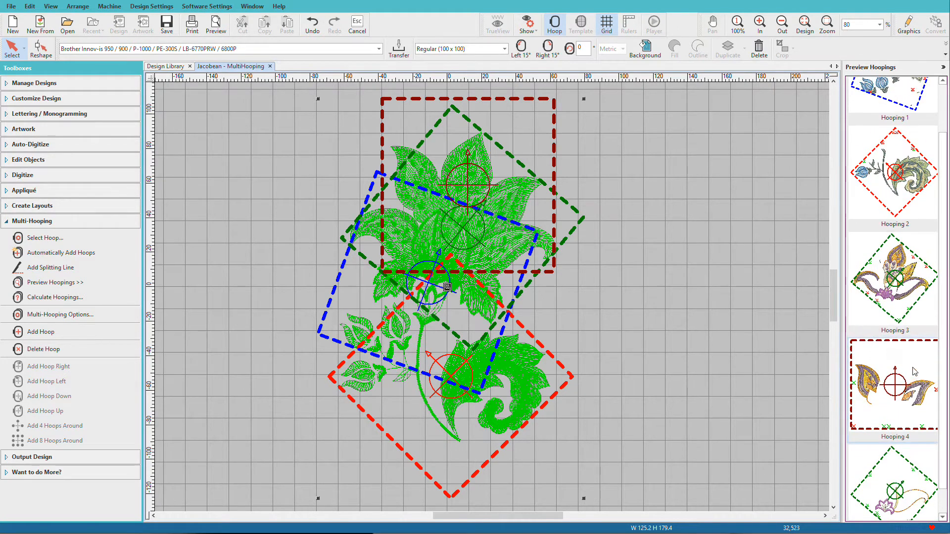
mouse_move(912, 372)
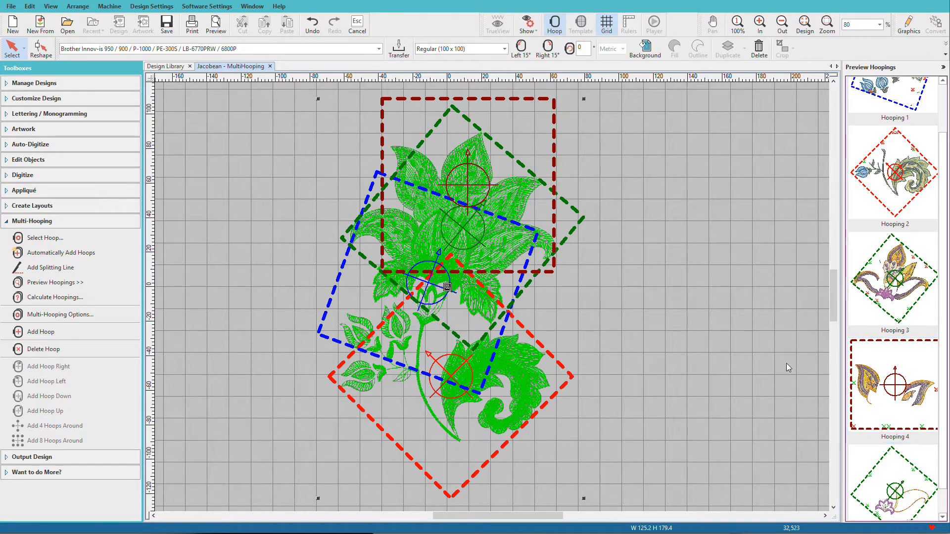
mouse_move(56, 298)
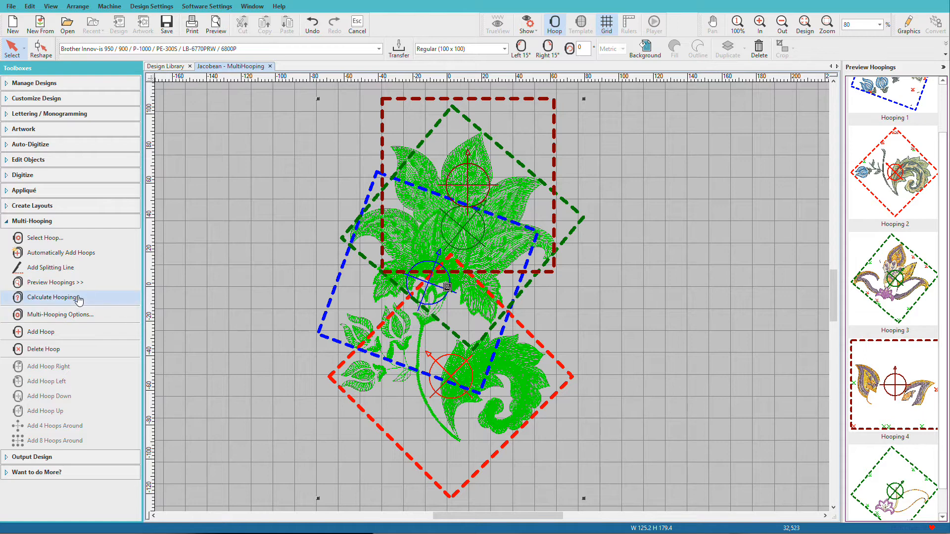
- Recalculate the hoopings, confirming five hoopings cover all objects
left_click(53, 298)
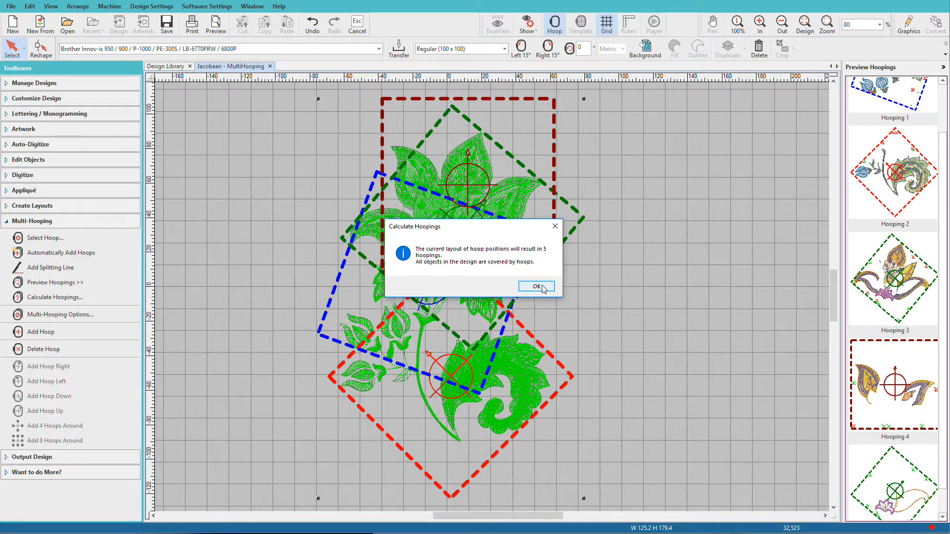
left_click(536, 287)
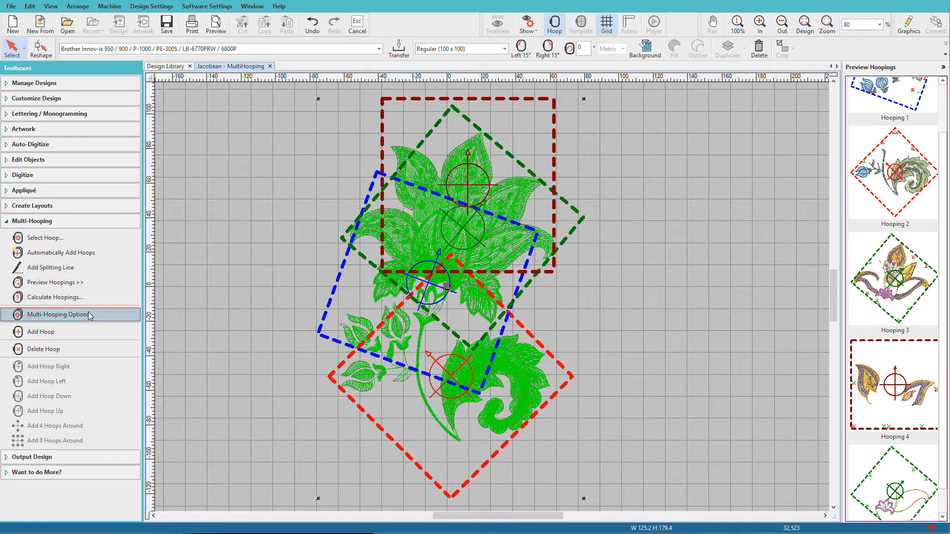
- Add registration marks on output with a Medium margin in Multi-Hooping Options
left_click(59, 315)
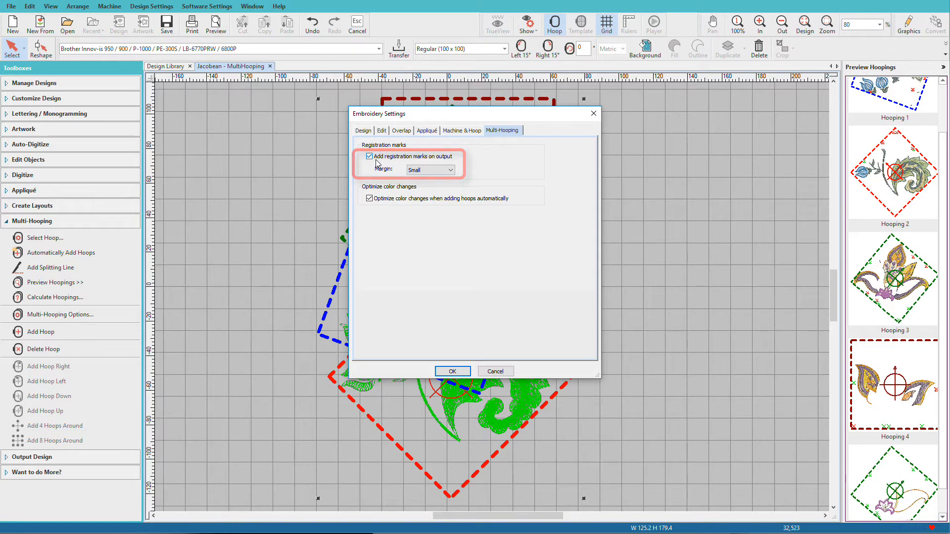
left_click(430, 169)
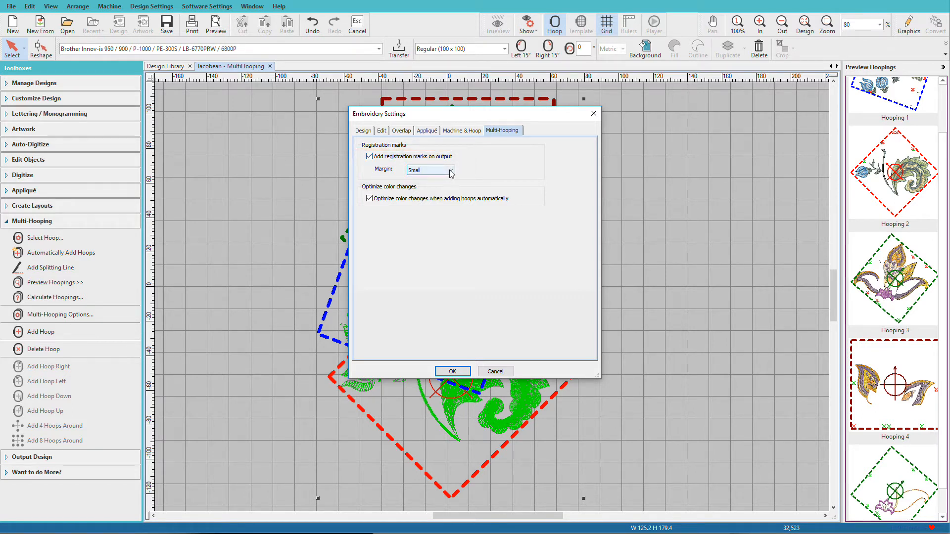
left_click(450, 170)
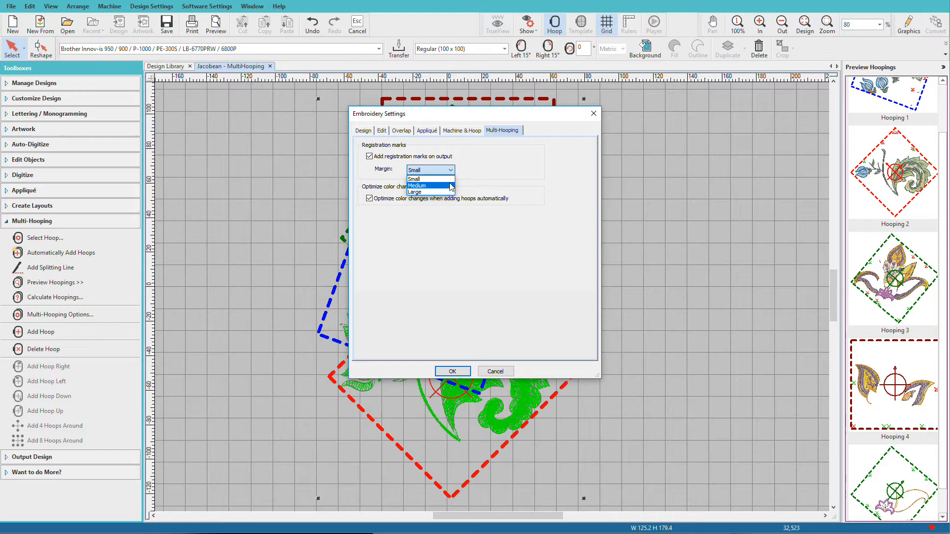
left_click(416, 186)
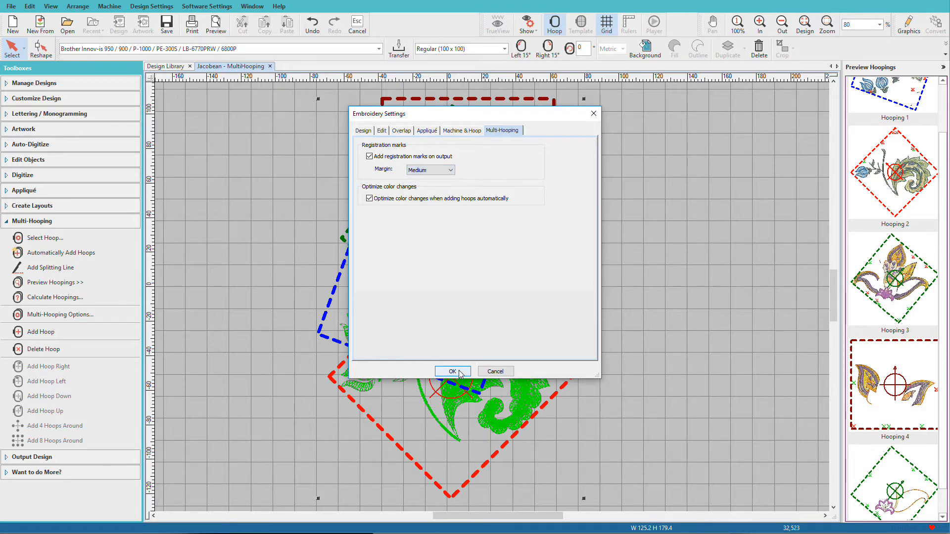
left_click(451, 371)
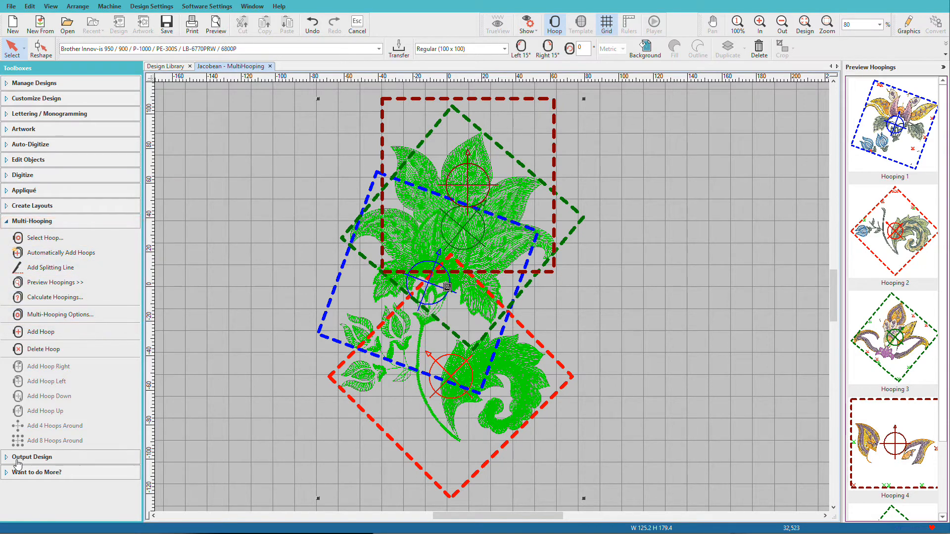
- Save the hooped design as EMB file 'Jacobean - MultiHooping2'
left_click(32, 457)
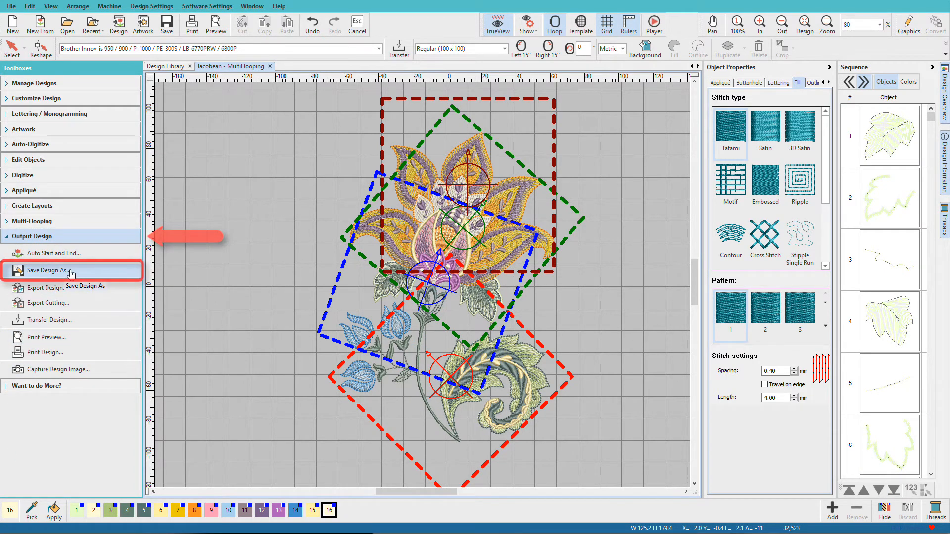
left_click(50, 271)
type("Jacobean - MultiHooping2")
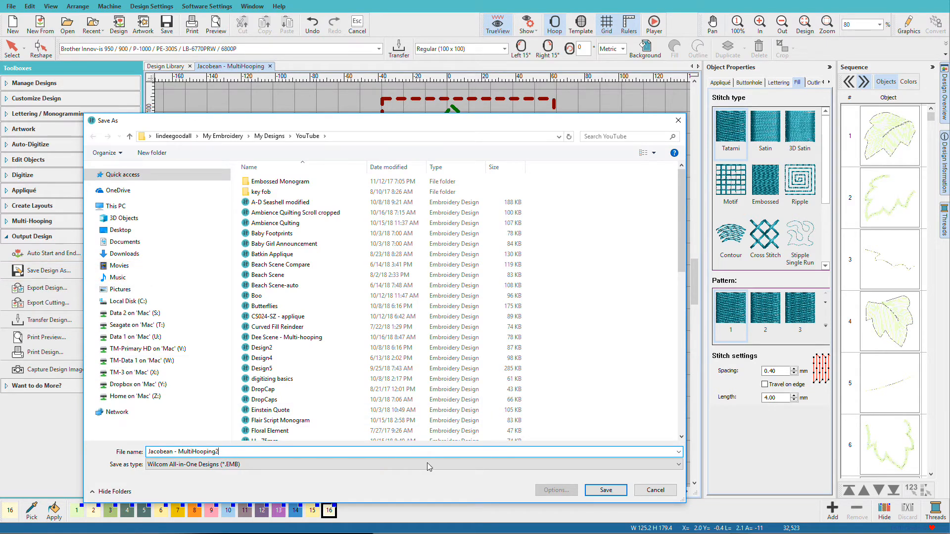
left_click(604, 489)
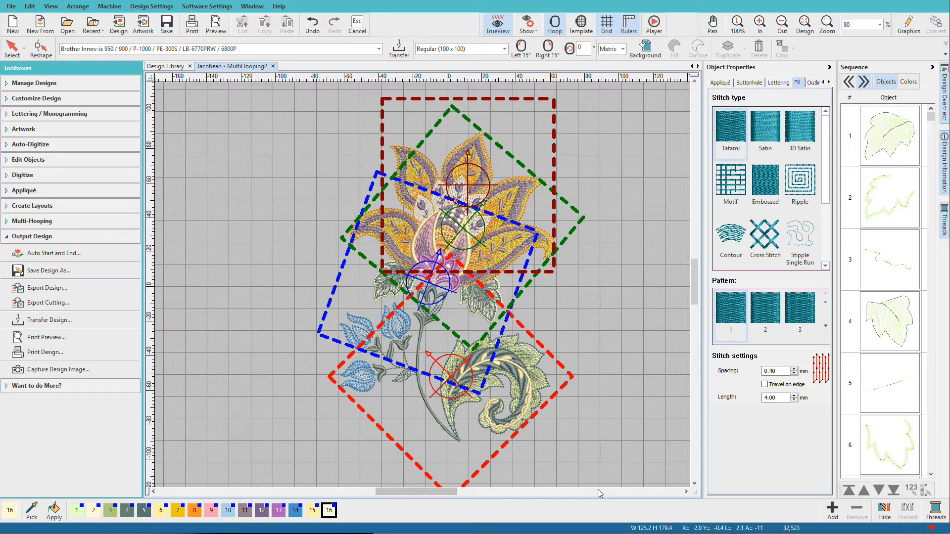
mouse_move(219, 326)
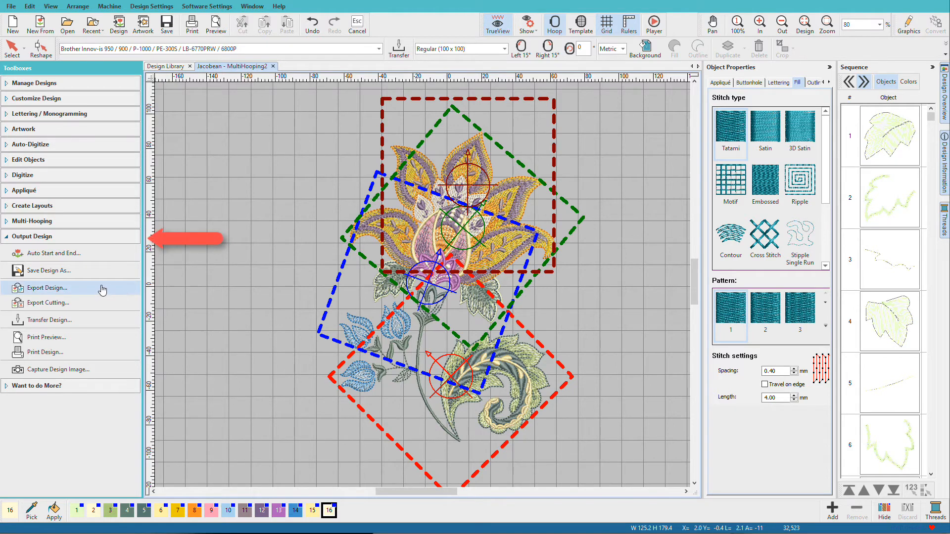
mouse_move(48, 288)
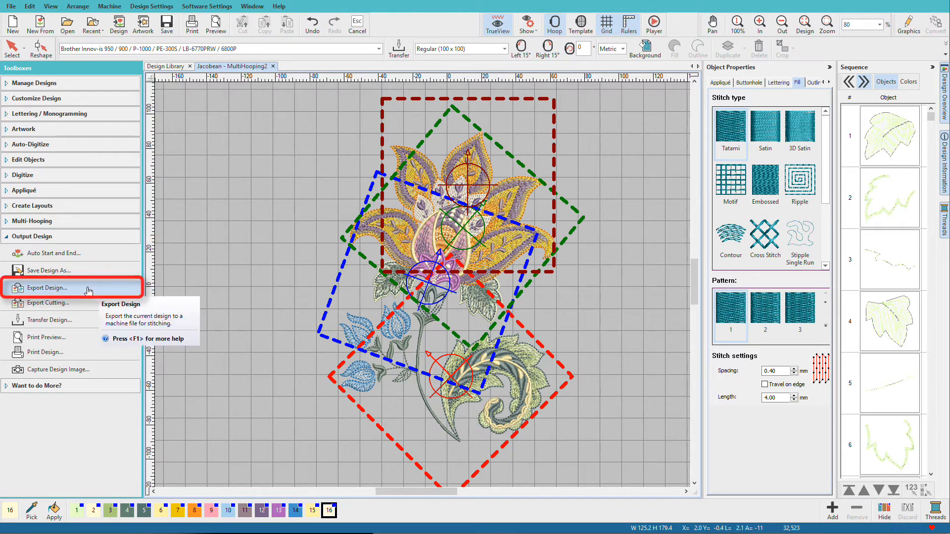
- Export the design as a Brother PES file named 'Jacobean - MultiHooping2'
left_click(48, 288)
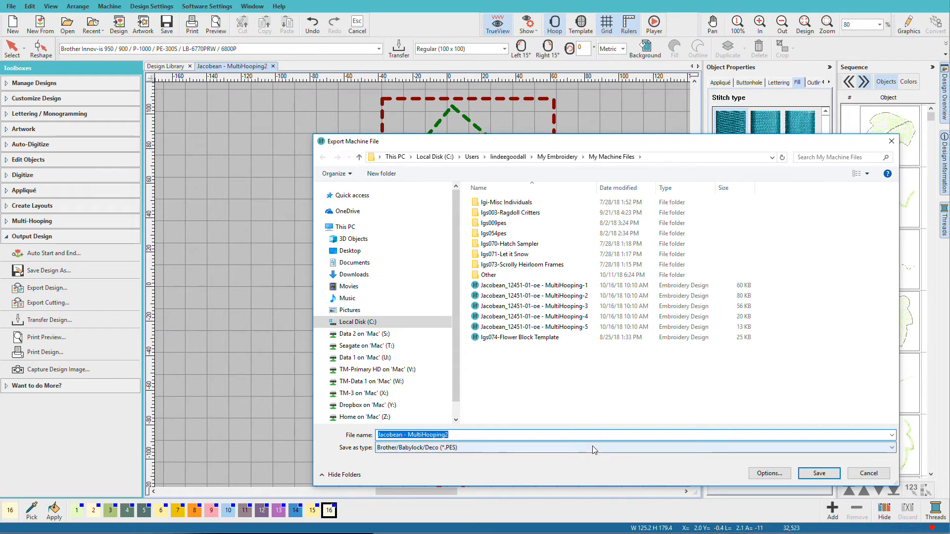
mouse_move(660, 461)
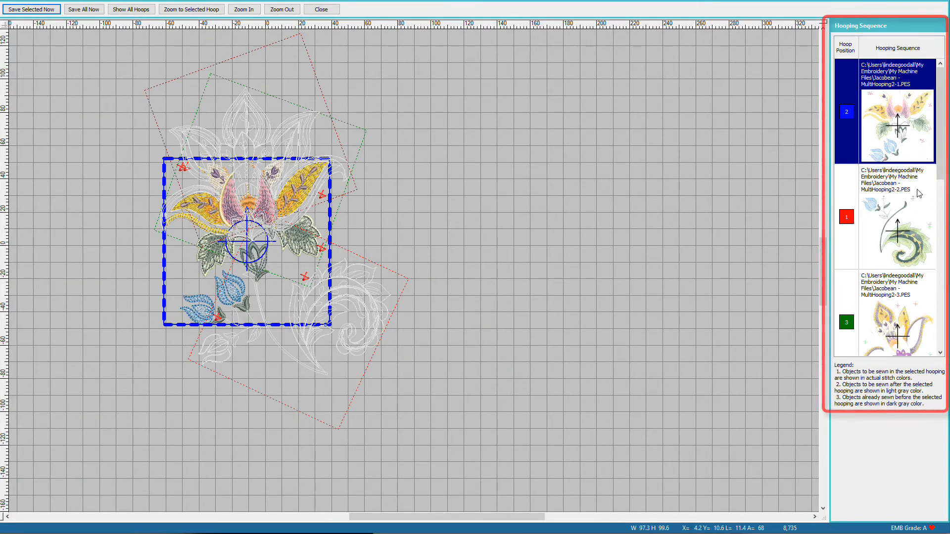
- Save all five hoopings as PES files MultiHooping2-1 to -5 and return to the multi-hooping view
scroll("down", 3)
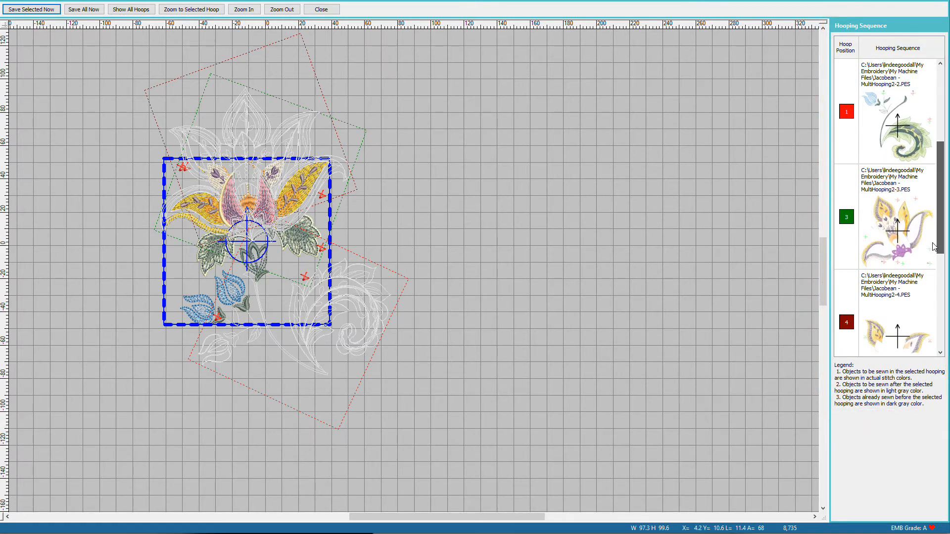
scroll("down", 3)
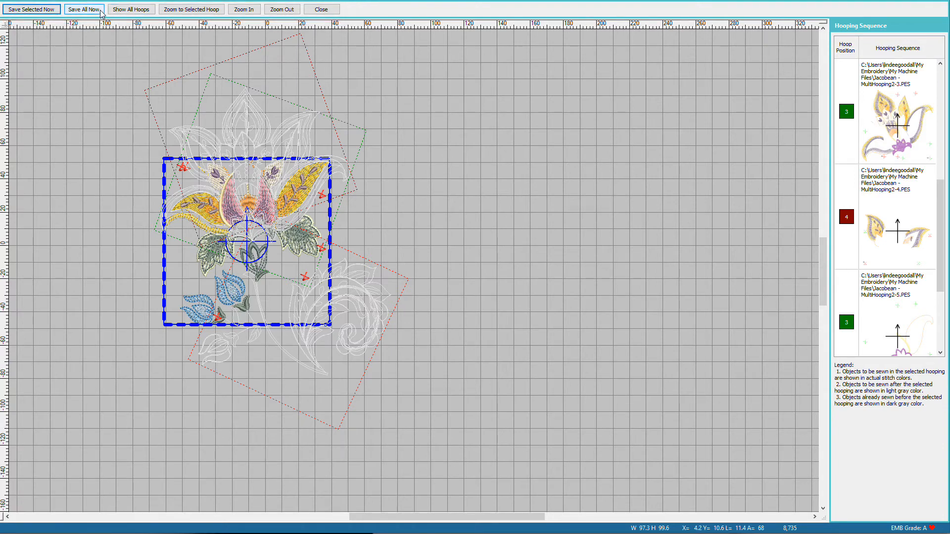
left_click(83, 8)
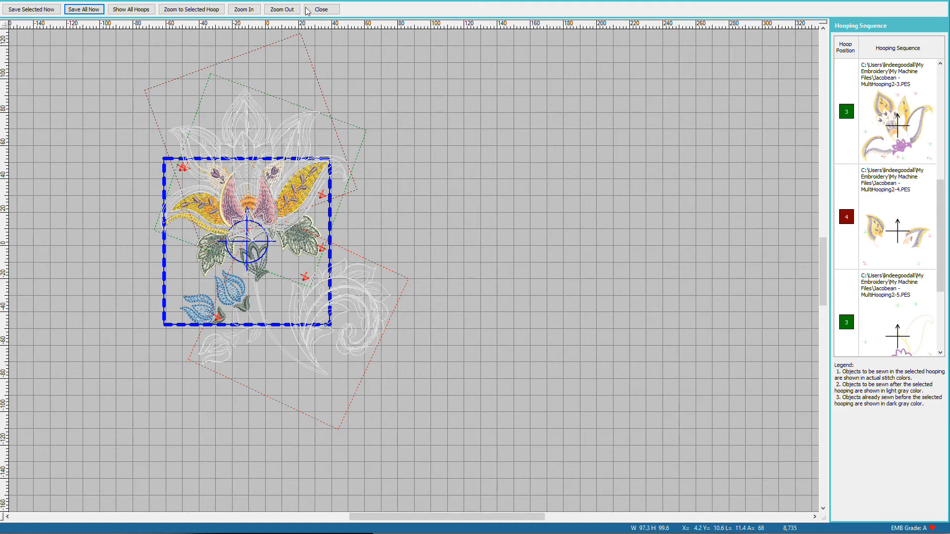
left_click(321, 9)
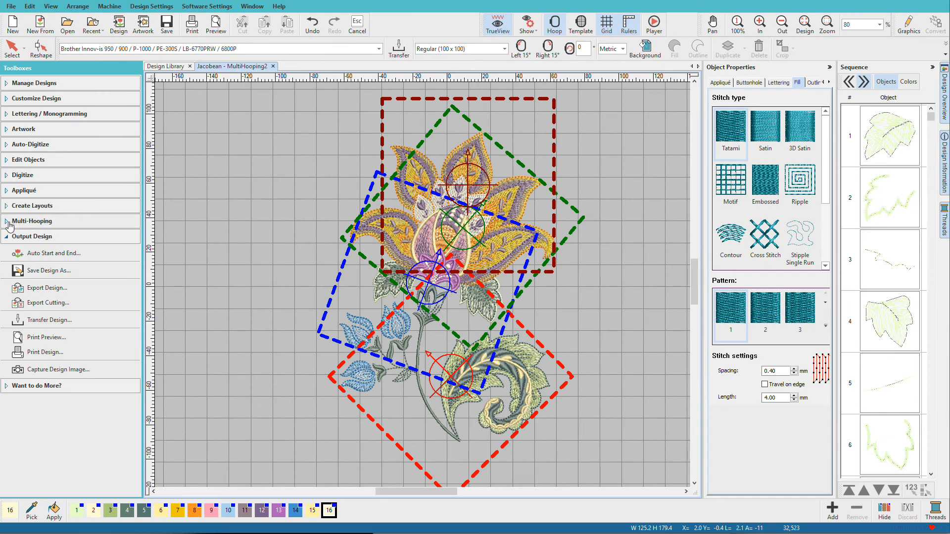
left_click(32, 221)
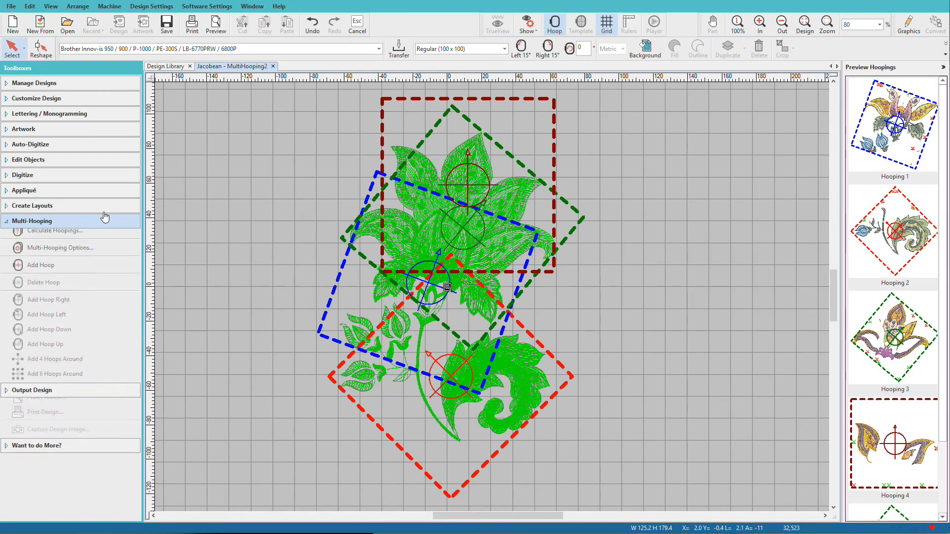